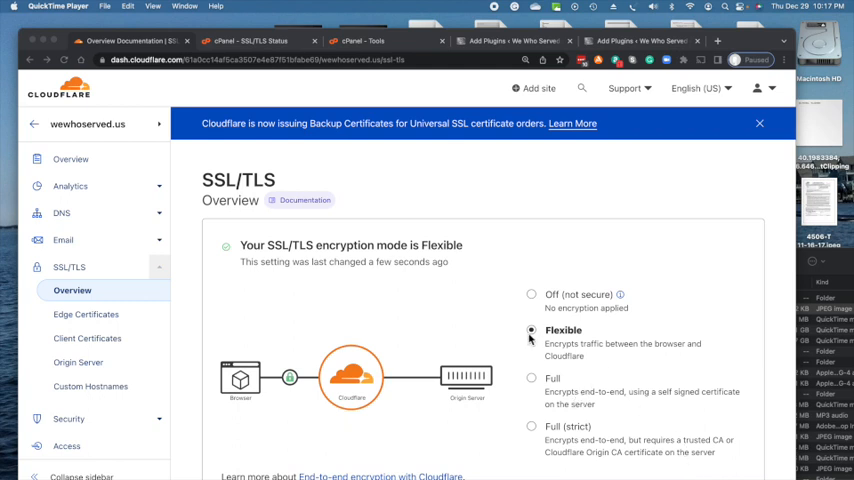
mouse_move(381, 342)
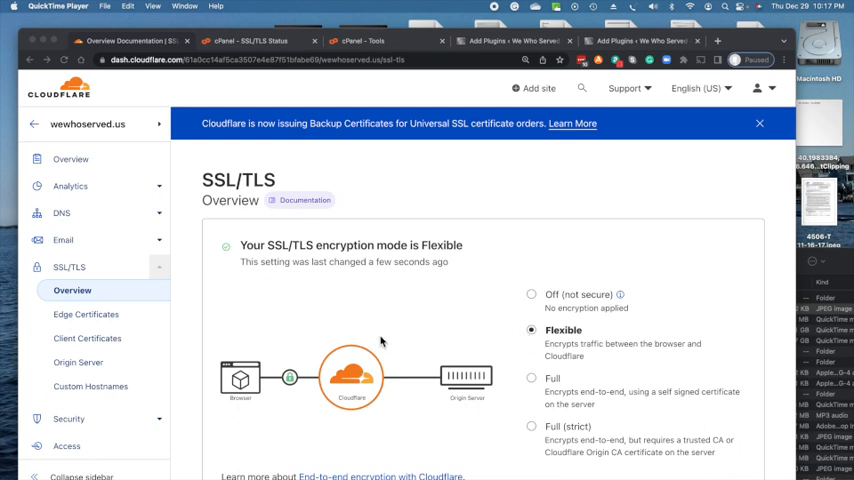
mouse_move(489, 352)
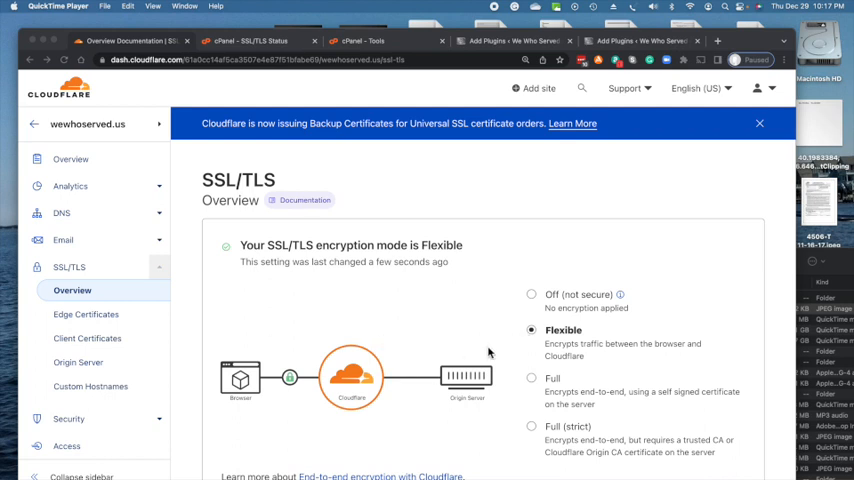
mouse_move(349, 338)
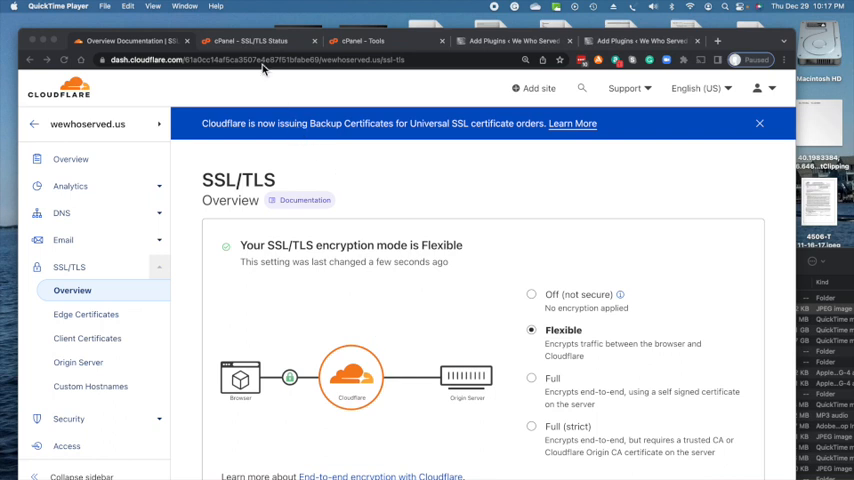
Search cPanel tools for 'ssl' and open the SSL/TLS certificate manager.
left_click(255, 45)
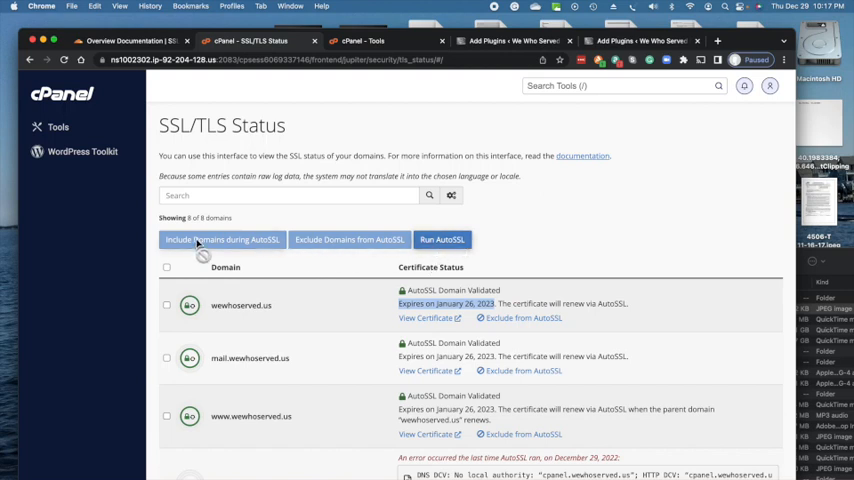
mouse_move(325, 140)
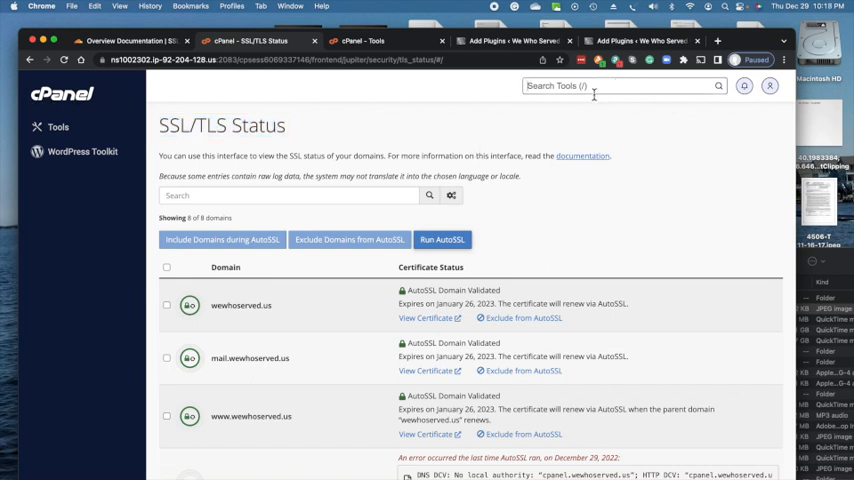
type("s")
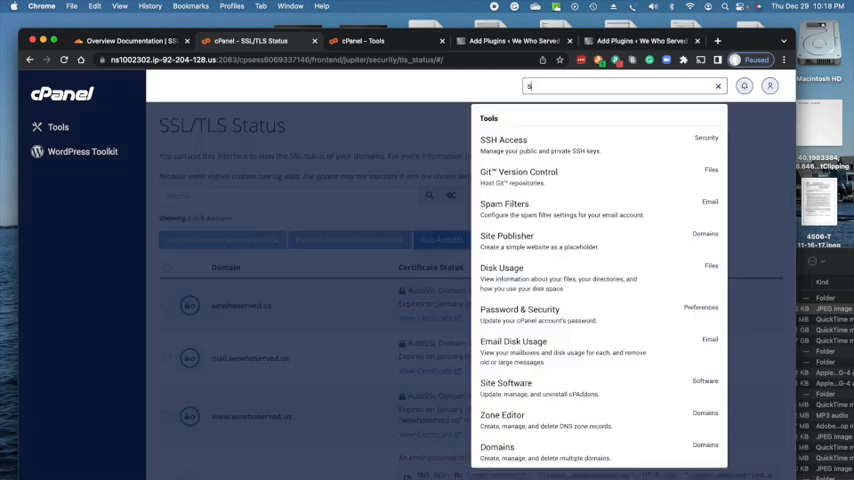
type("sl")
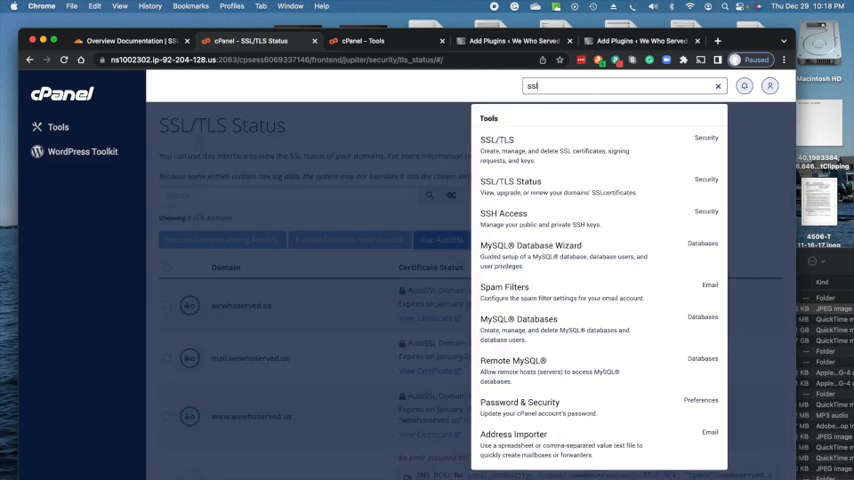
mouse_move(593, 131)
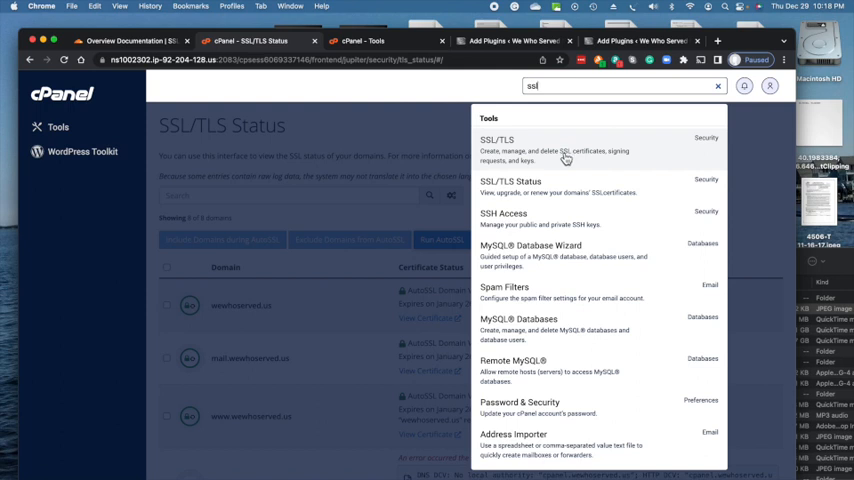
left_click(498, 139)
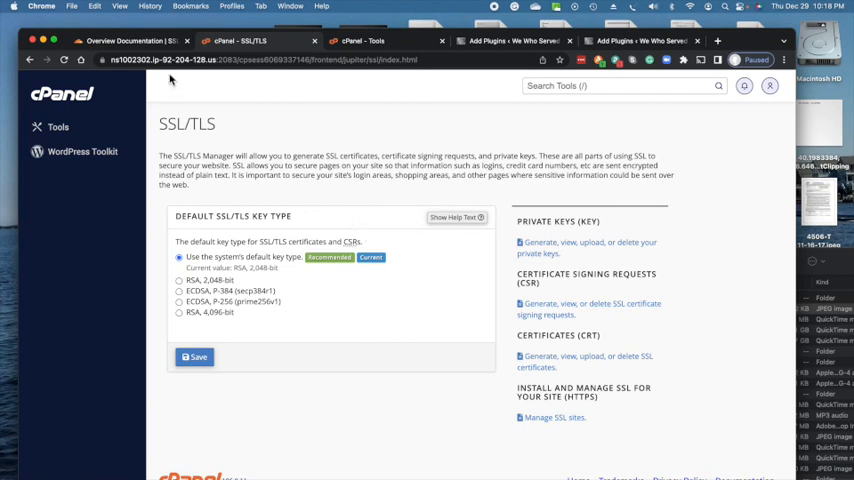
Start a Cloudflare origin certificate for *.wewhoserved.us and wewhoserved.us with RSA (2048) and 15-year validity.
left_click(120, 44)
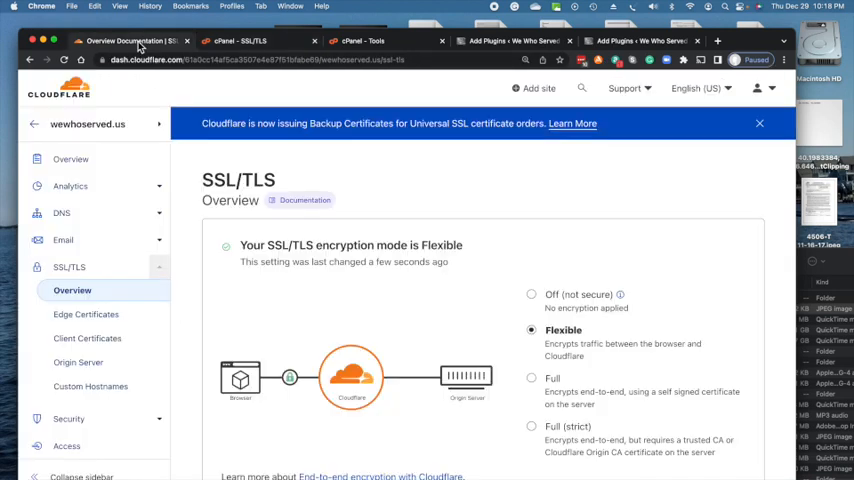
mouse_move(72, 290)
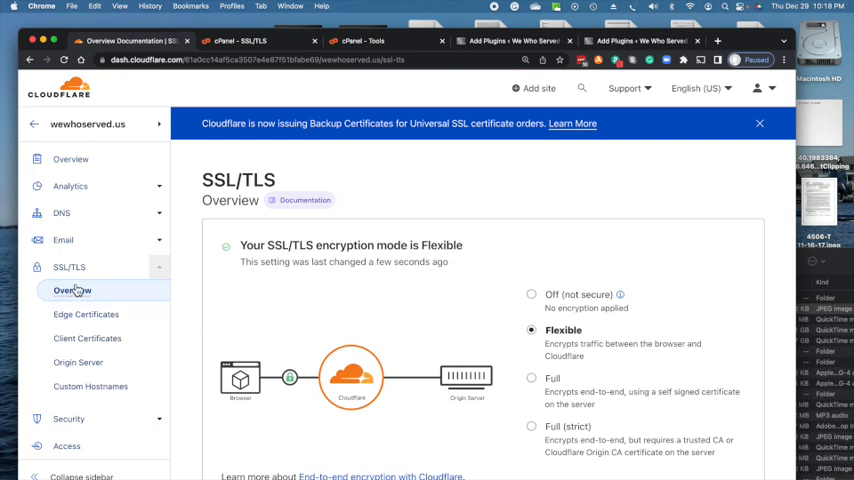
mouse_move(90, 297)
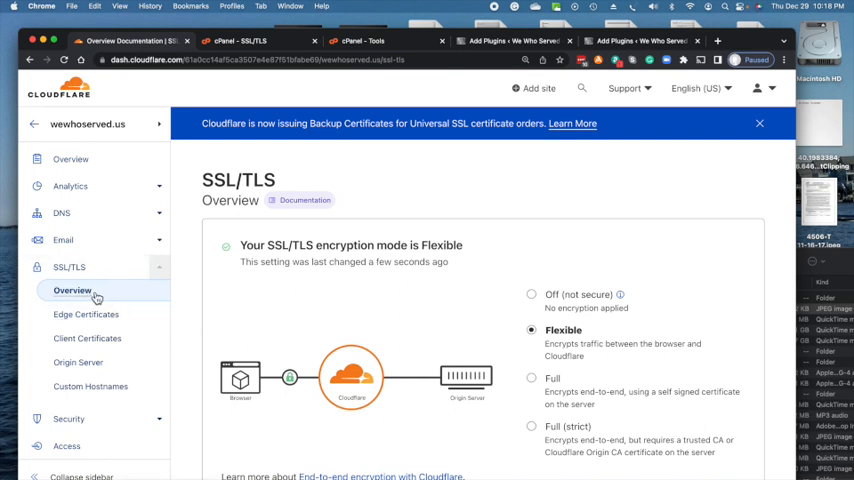
scroll("down", 3)
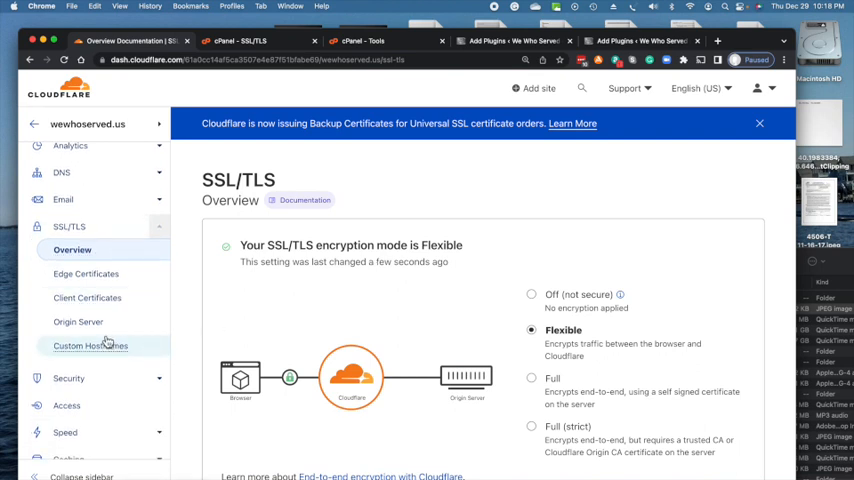
mouse_move(86, 288)
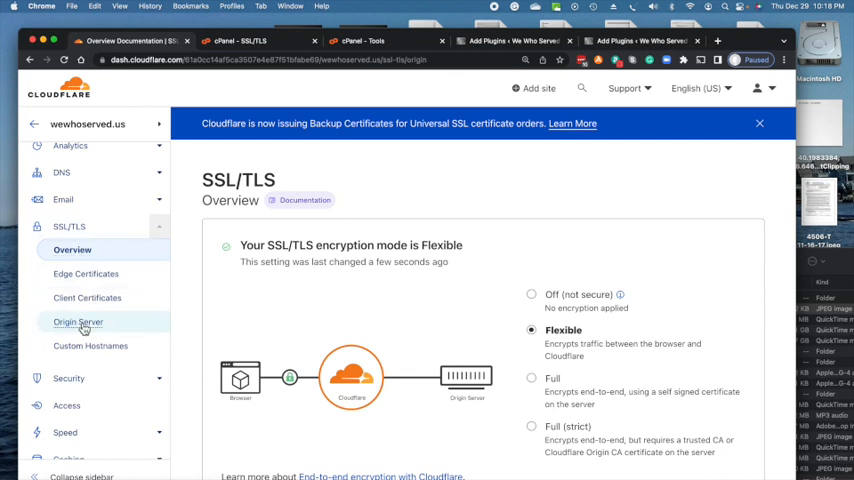
left_click(78, 321)
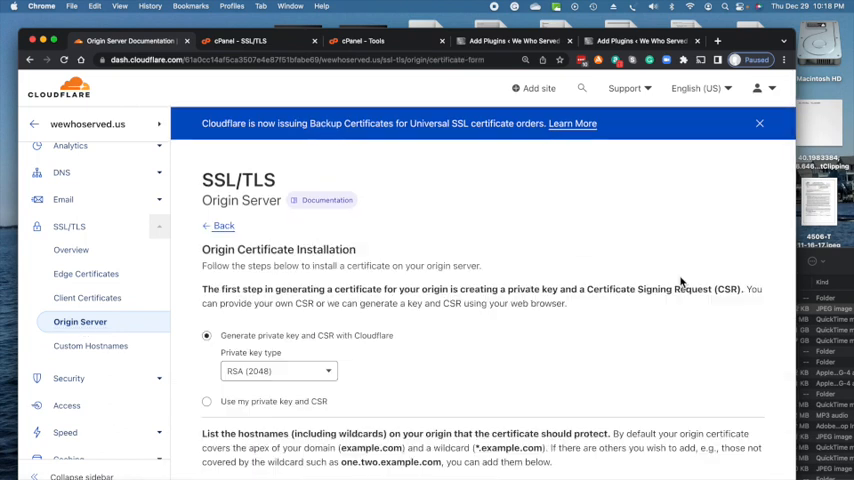
scroll("down", 3)
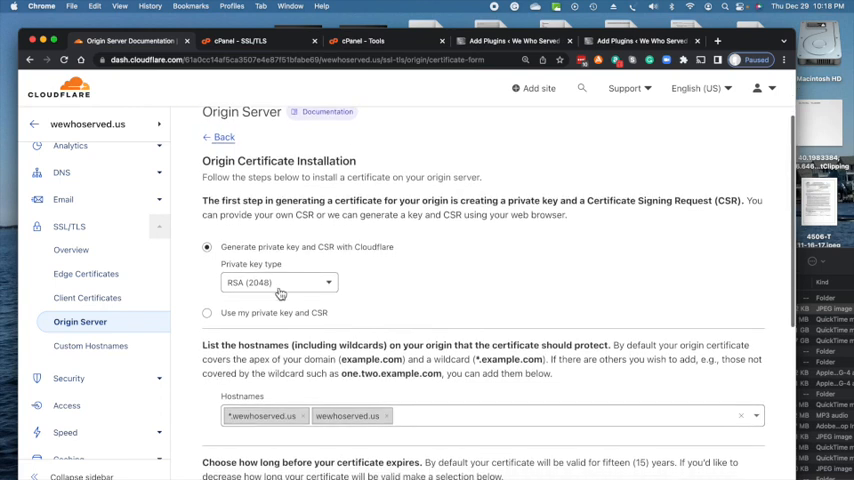
scroll("down", 3)
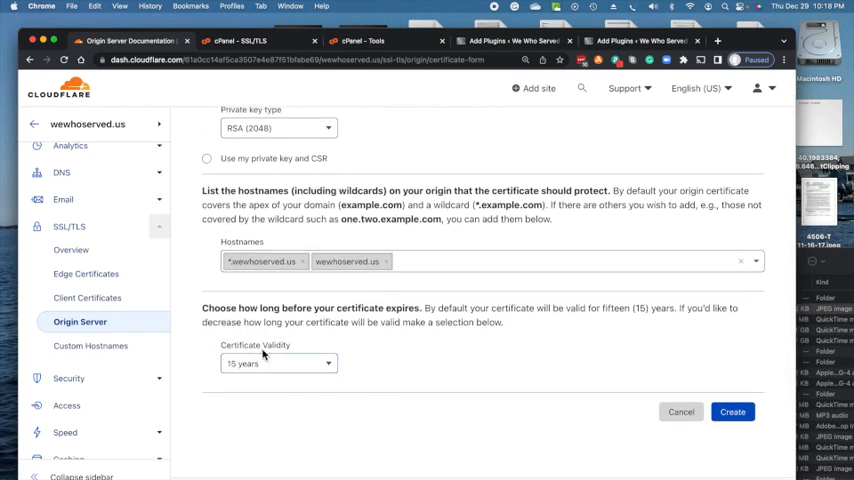
mouse_move(598, 302)
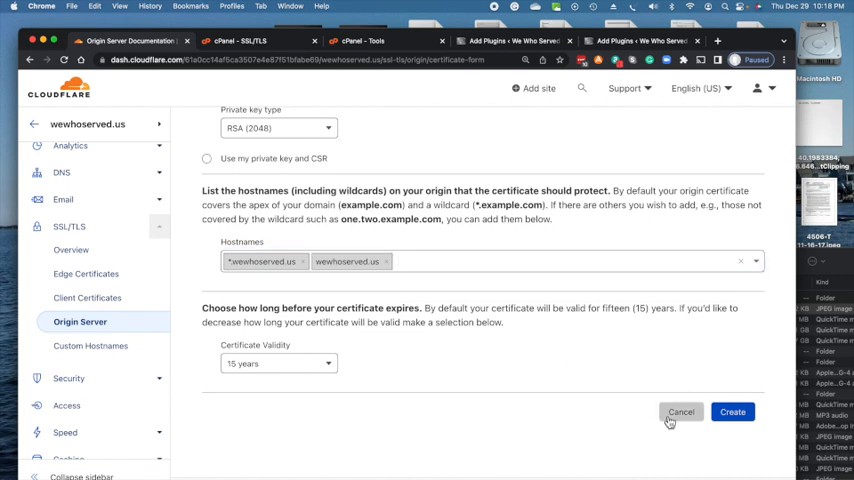
Generate the Cloudflare origin certificate and private key, and copy the certificate text.
left_click(728, 412)
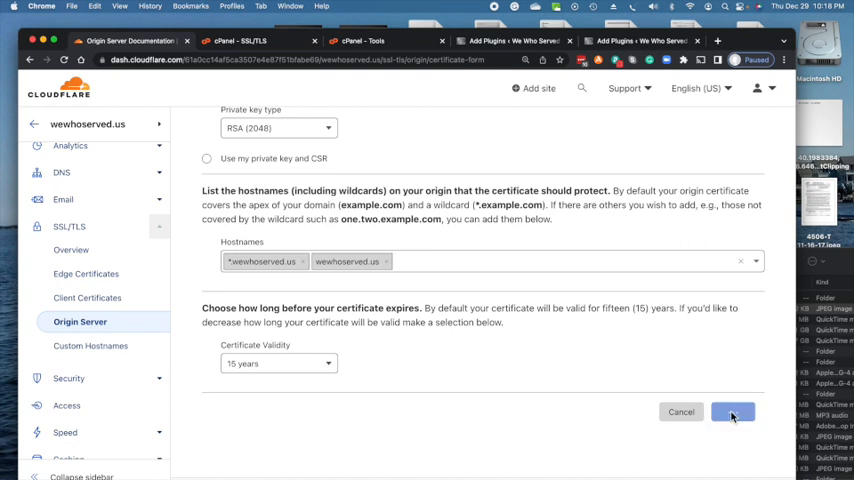
left_click(735, 412)
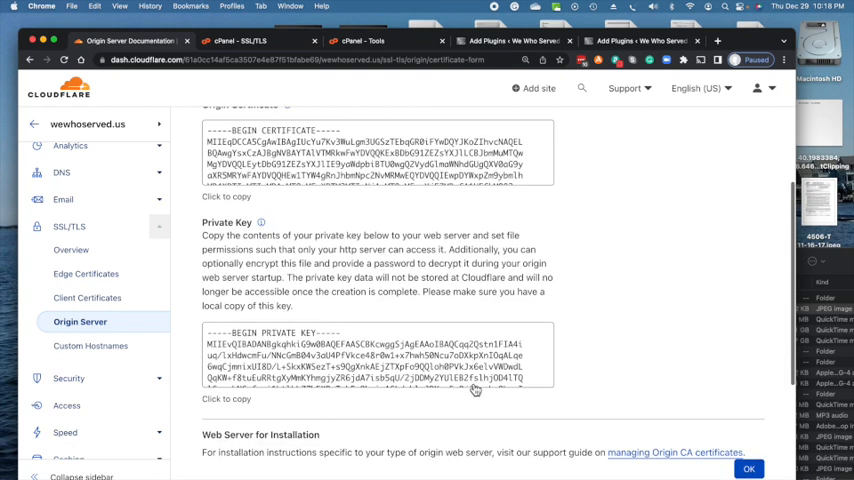
scroll("up", 3)
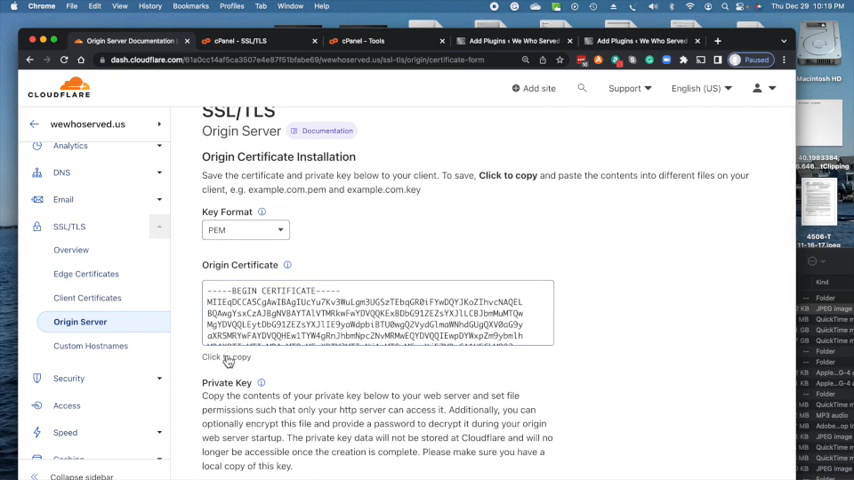
left_click(225, 357)
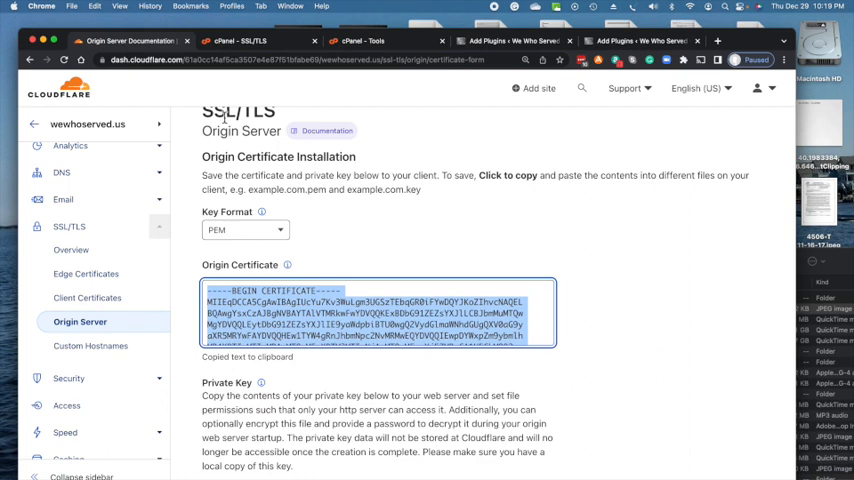
left_click(255, 43)
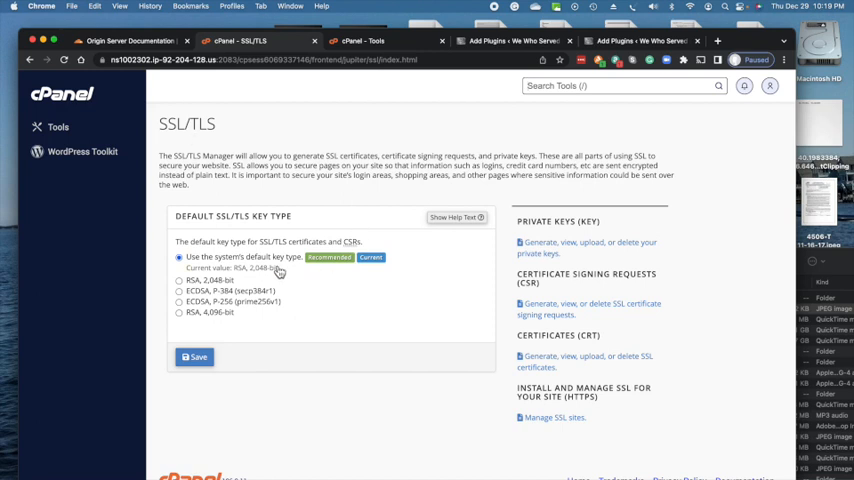
mouse_move(338, 271)
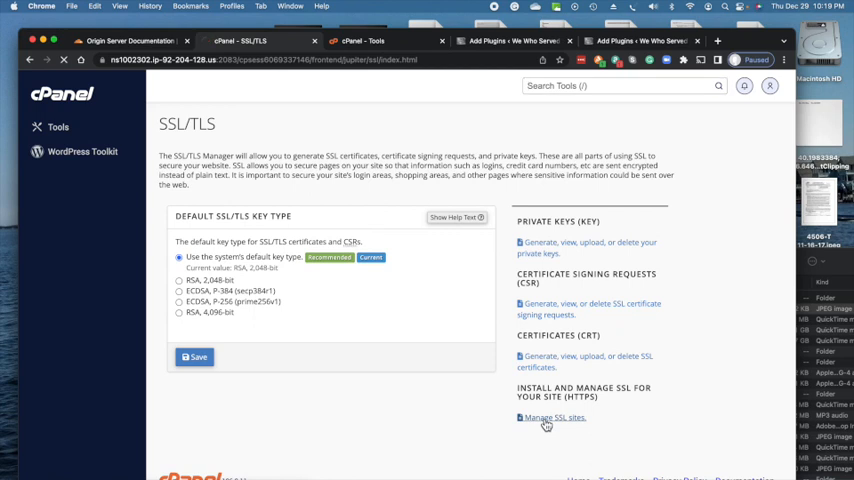
Open Manage SSL Sites and scroll down to the empty Install an SSL Website form.
left_click(549, 417)
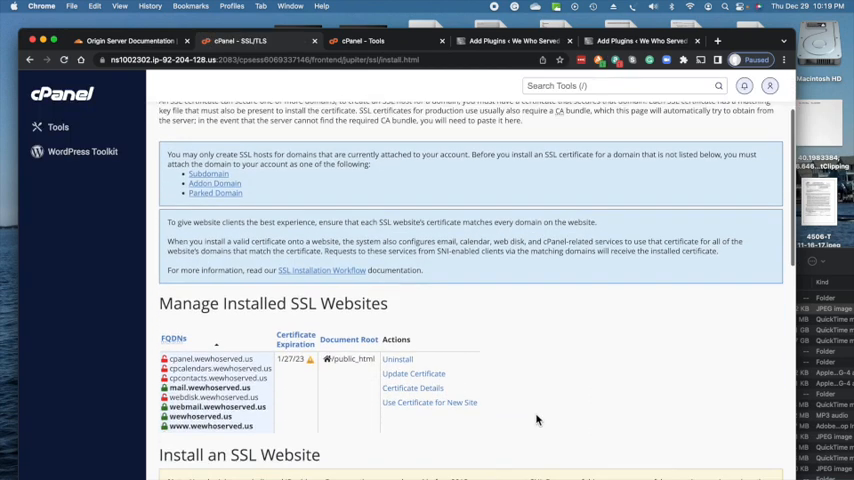
scroll("down", 3)
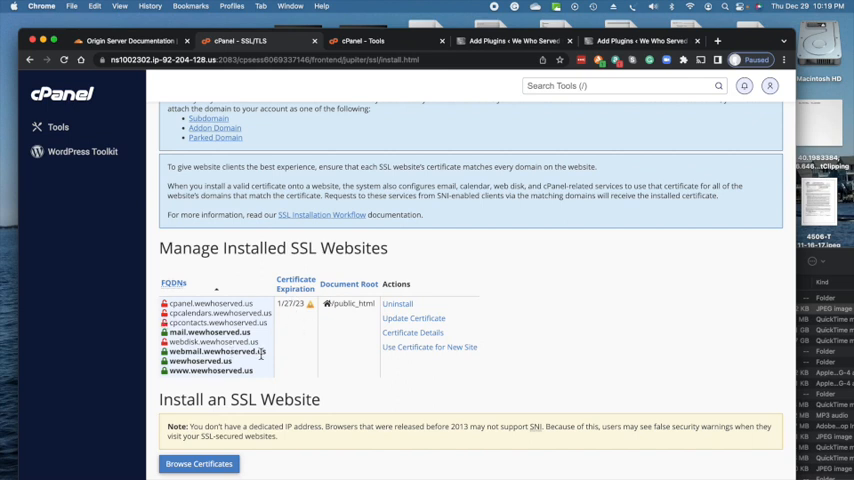
mouse_move(304, 365)
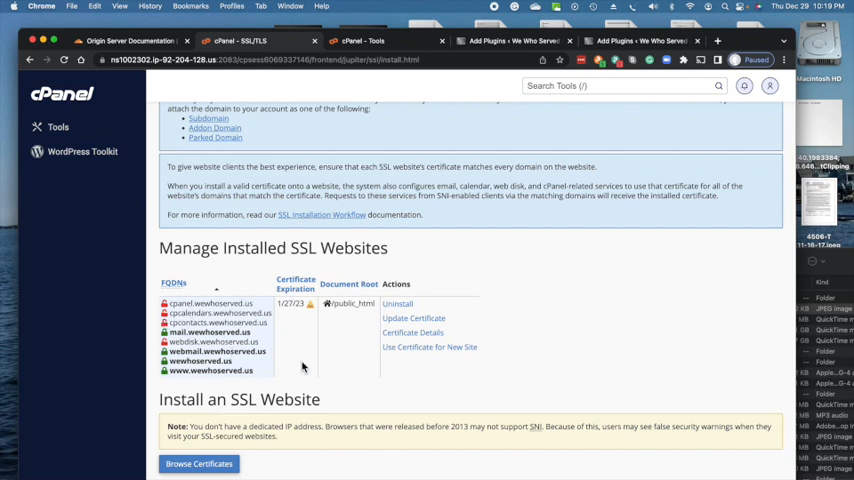
scroll("down", 3)
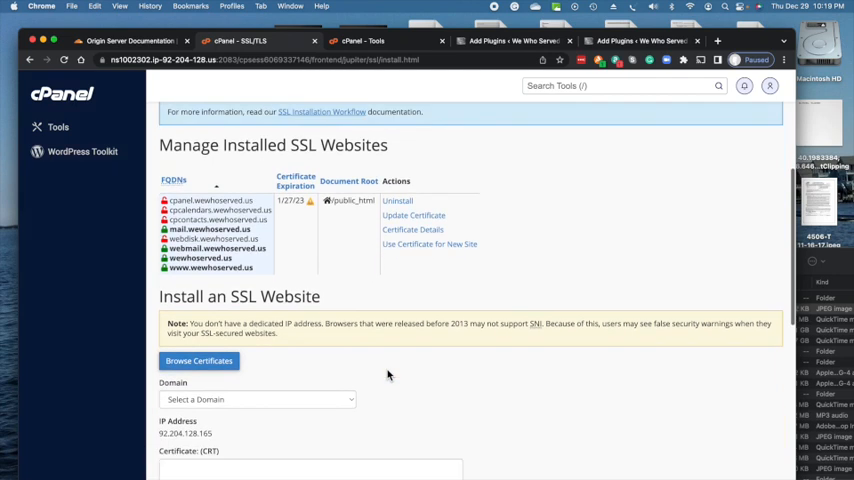
scroll("down", 3)
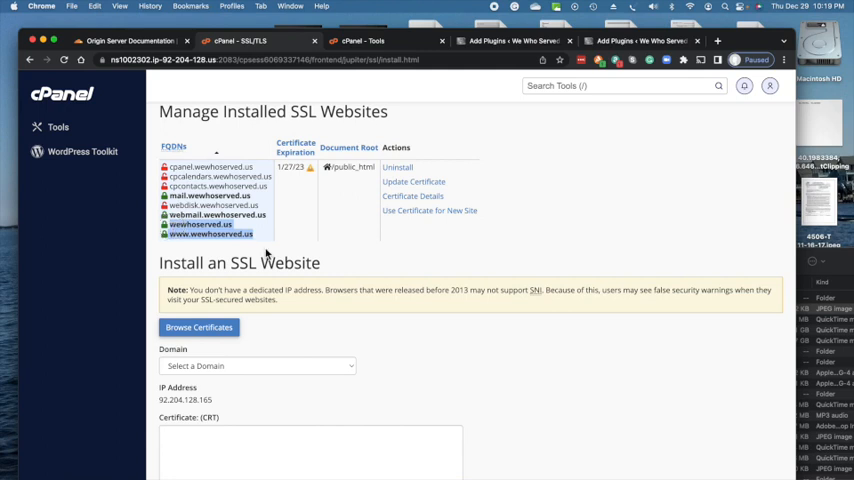
mouse_move(205, 215)
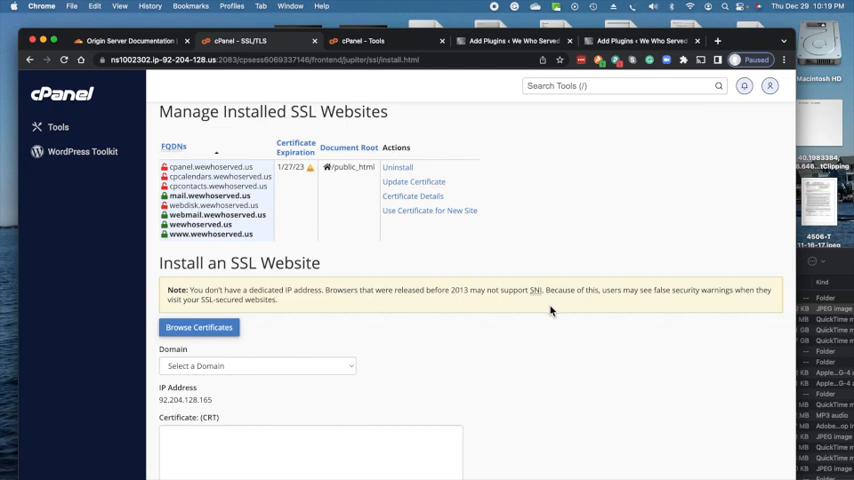
scroll("down", 3)
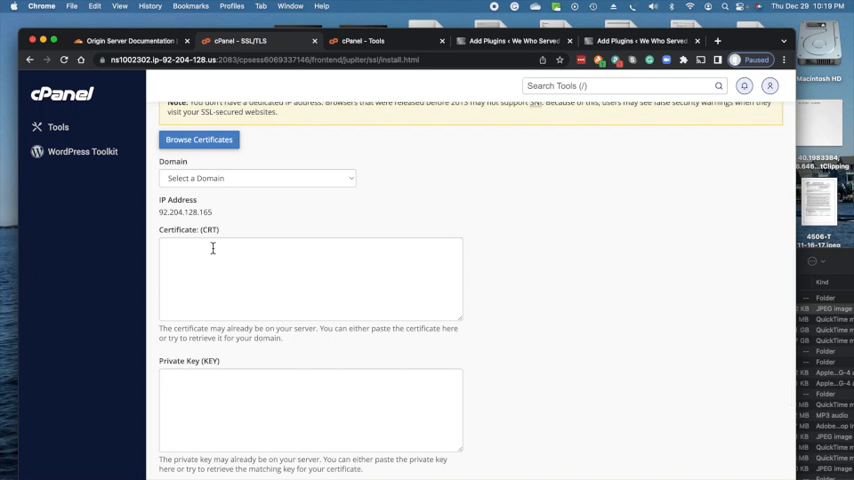
mouse_move(331, 190)
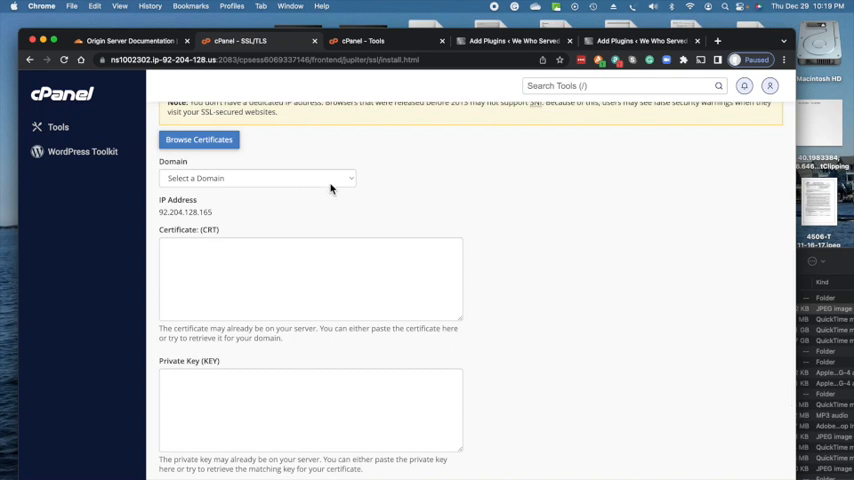
Select wewhoserved.us and paste the Cloudflare origin certificate into the CRT box.
left_click(257, 178)
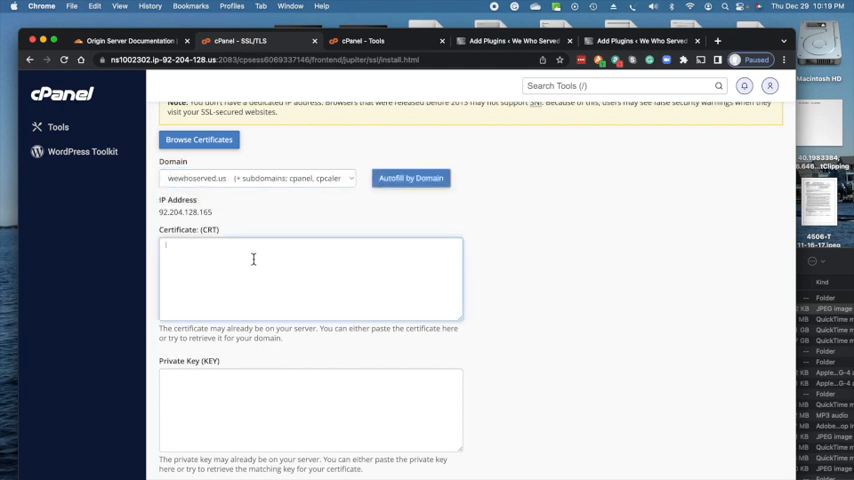
right_click(253, 259)
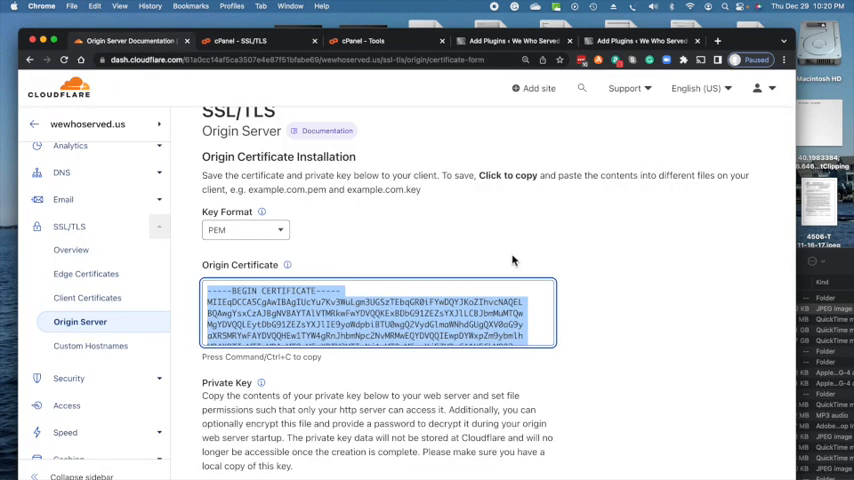
scroll("down", 3)
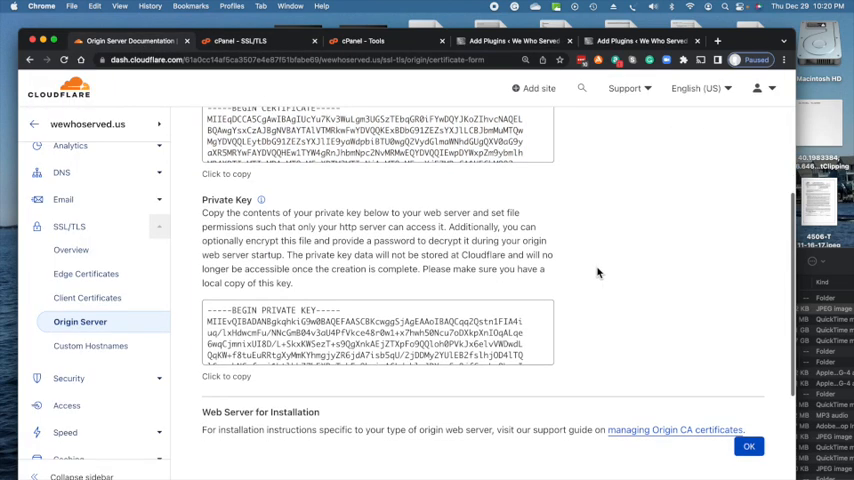
scroll("down", 3)
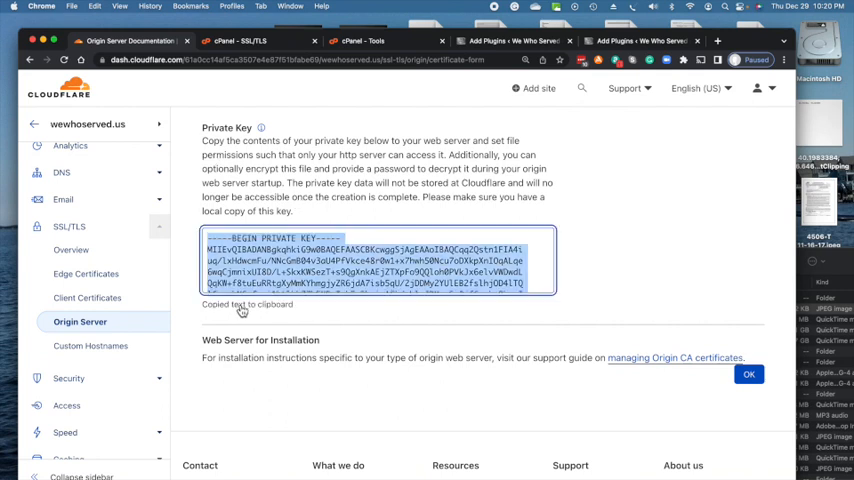
Paste the private key into the KEY box, install the certificate, and dismiss the success message.
left_click(240, 43)
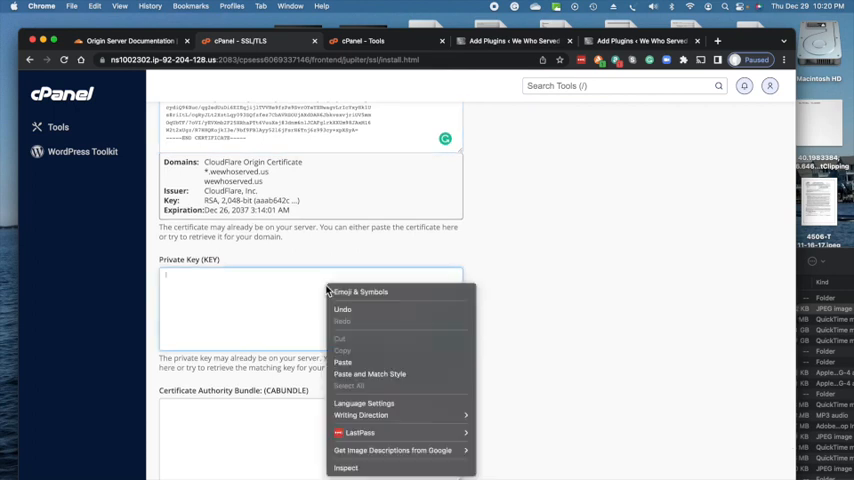
left_click(342, 362)
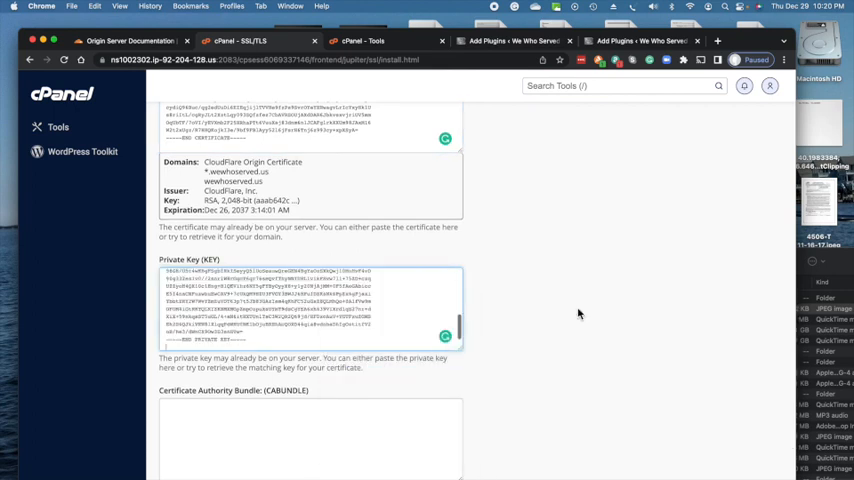
scroll("down", 3)
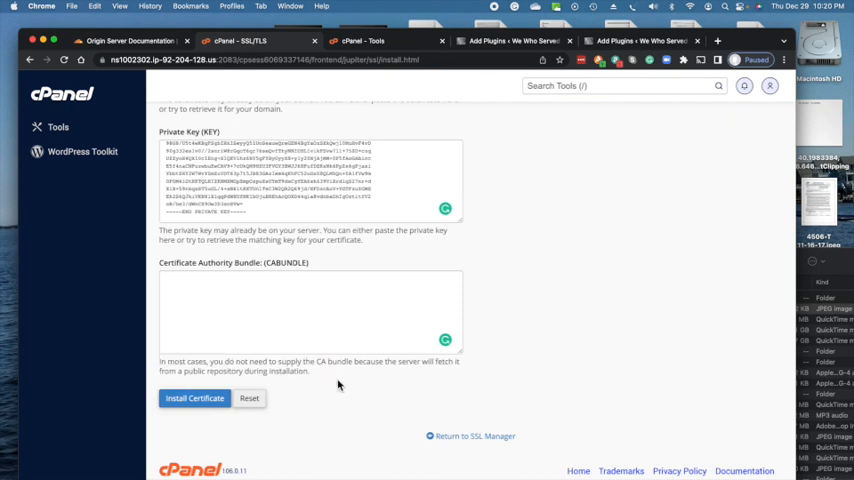
left_click(198, 398)
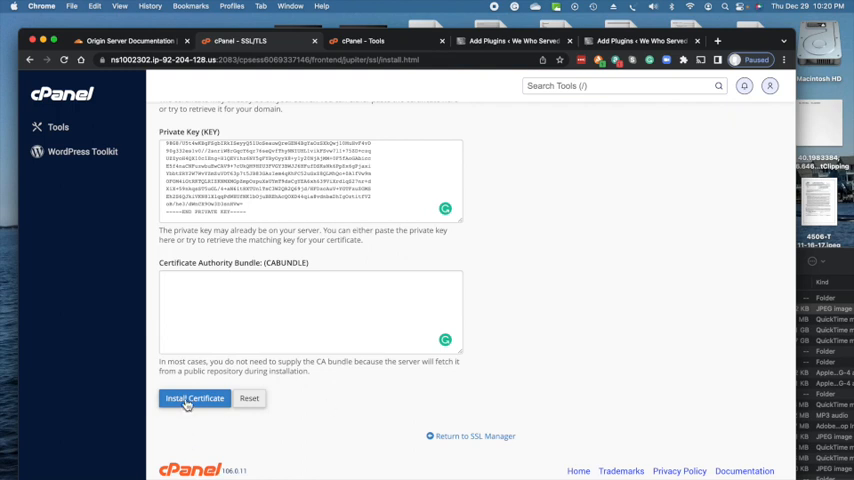
left_click(199, 398)
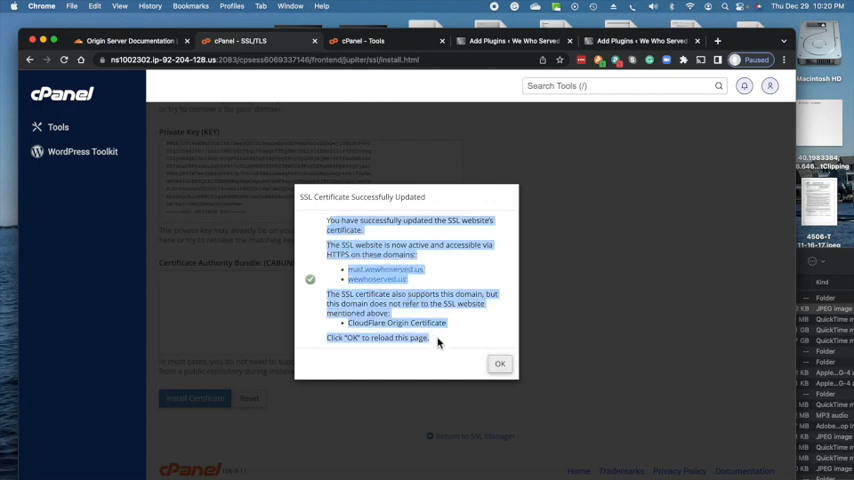
mouse_move(310, 287)
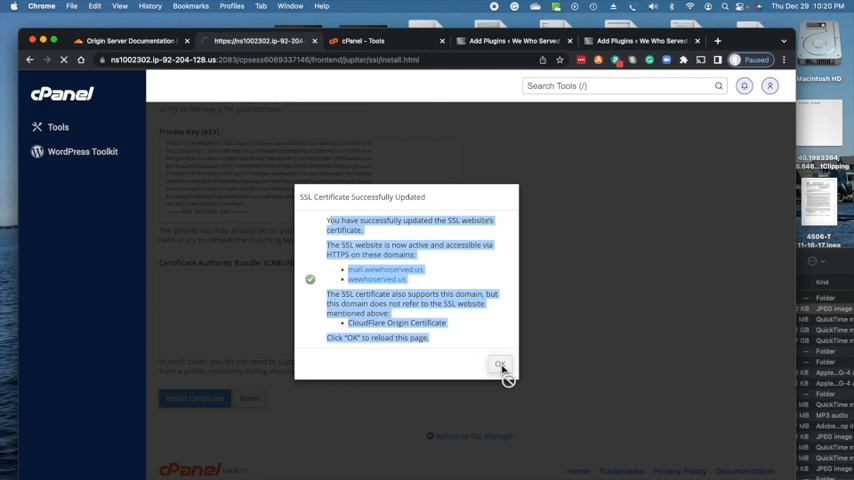
left_click(500, 364)
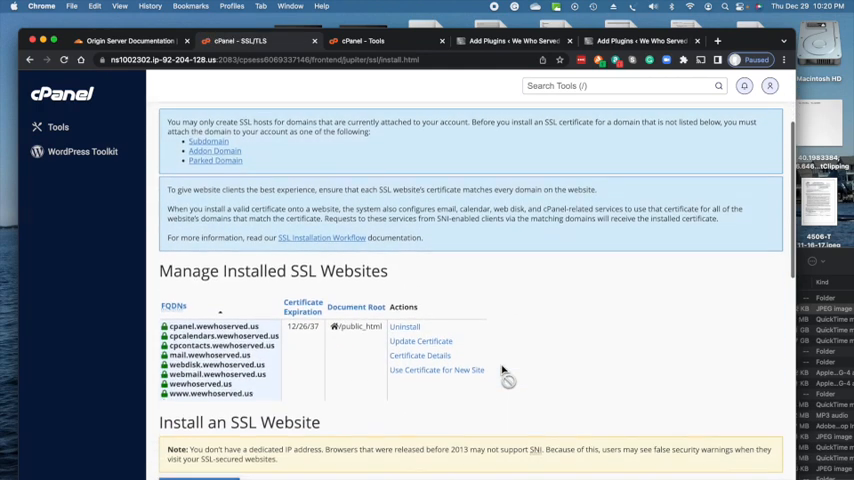
Confirm the installed certificate expires 12/26/37, then return to Cloudflare's origin certificate page.
scroll("down", 3)
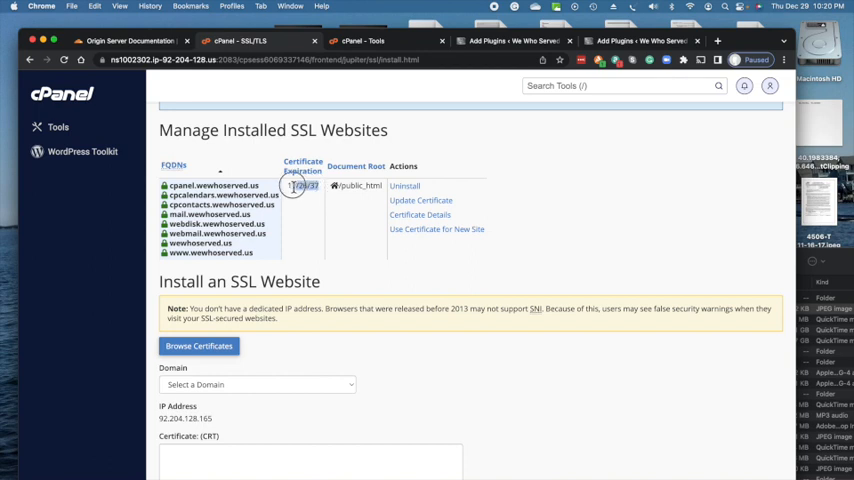
mouse_move(314, 199)
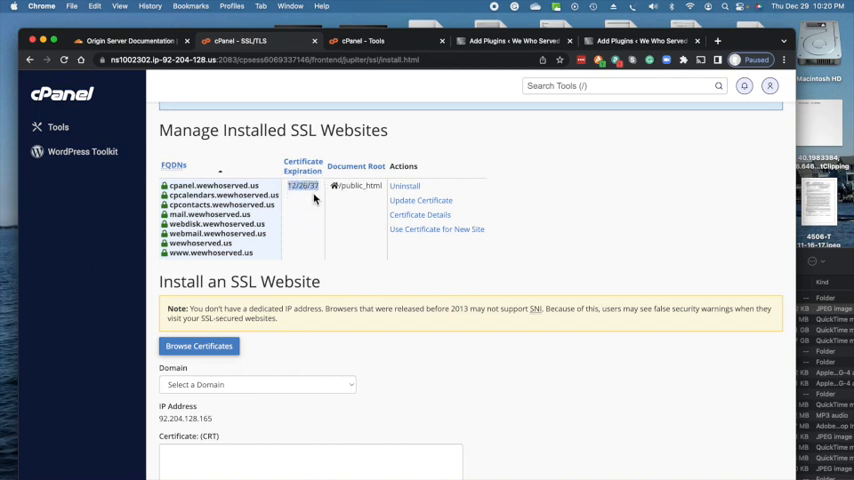
mouse_move(437, 318)
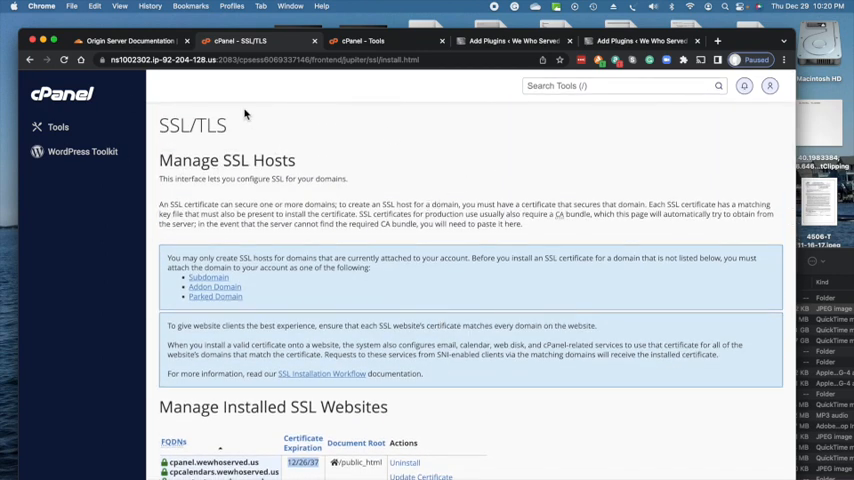
mouse_move(429, 165)
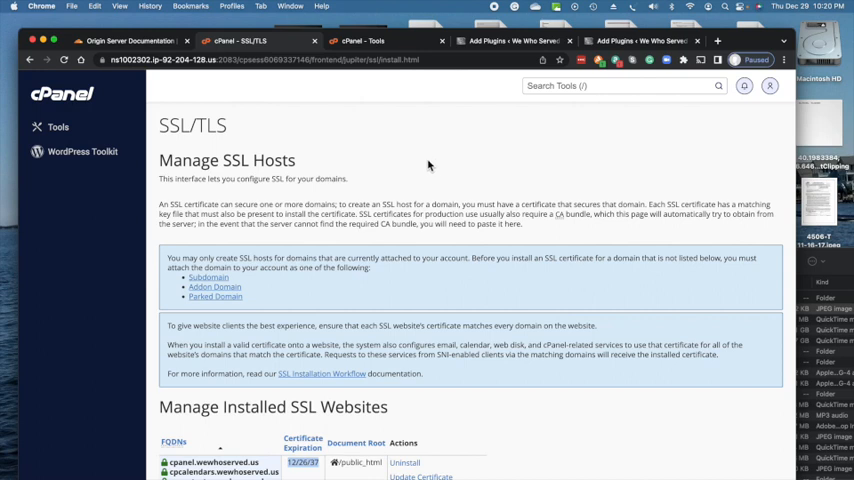
left_click(120, 47)
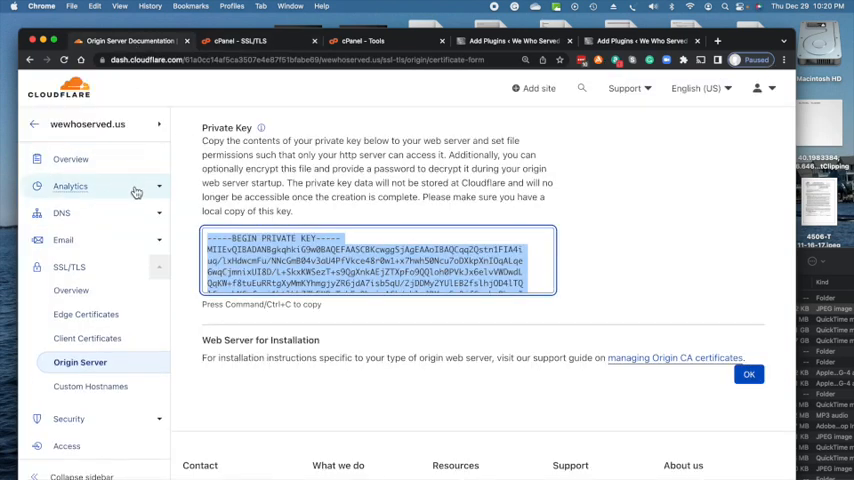
Set Cloudflare's SSL/TLS encryption mode to Full (strict).
left_click(72, 290)
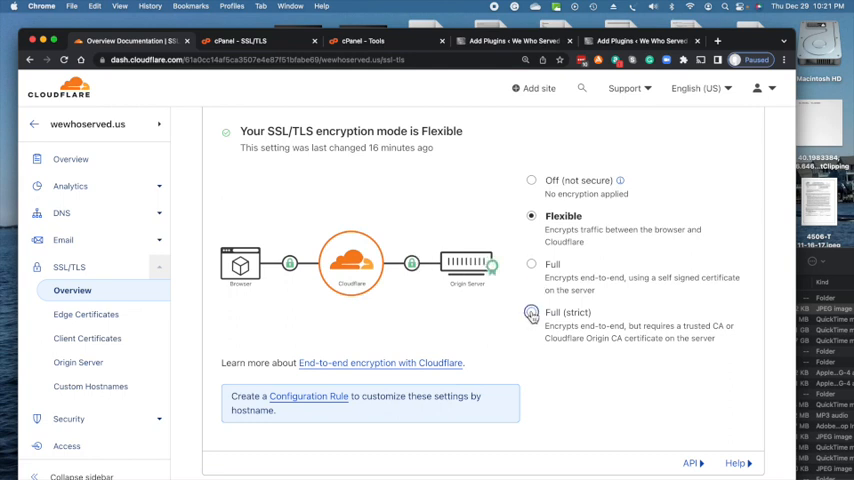
left_click(529, 311)
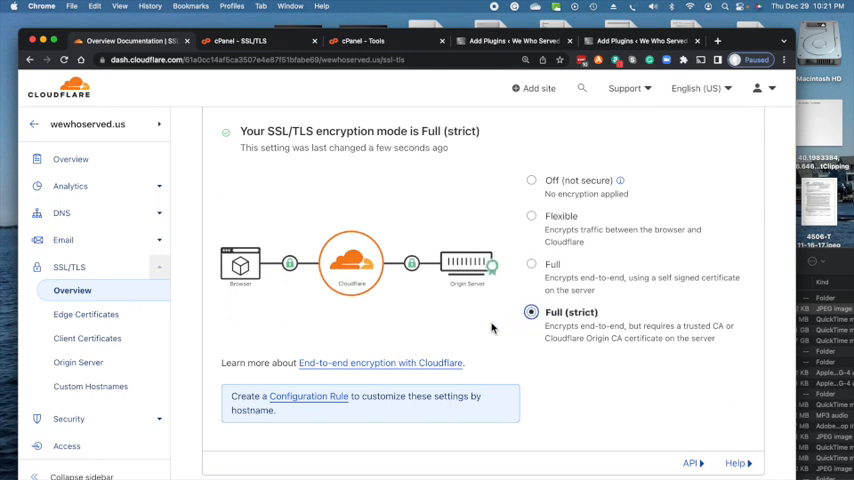
mouse_move(422, 289)
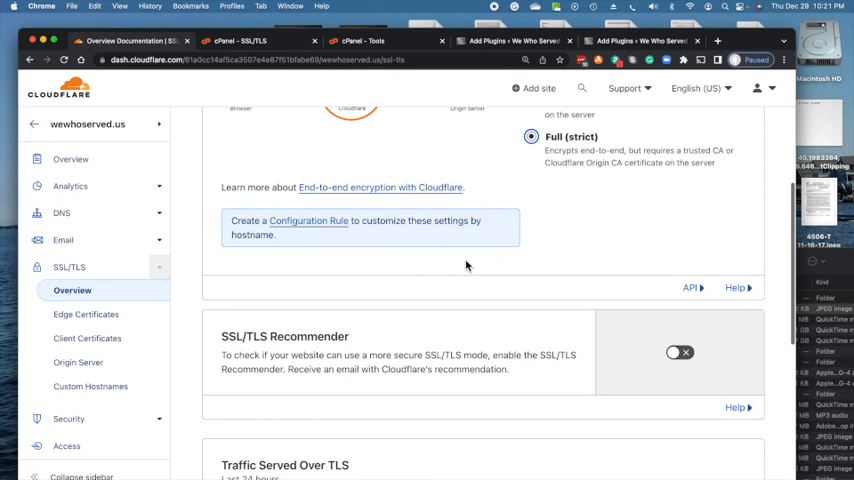
scroll("down", 3)
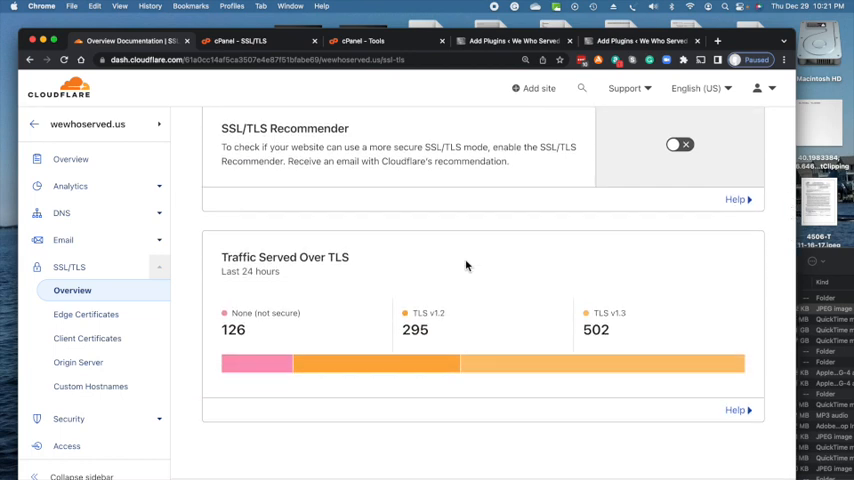
Check that the live coffee site homepage loads properly.
left_click(686, 145)
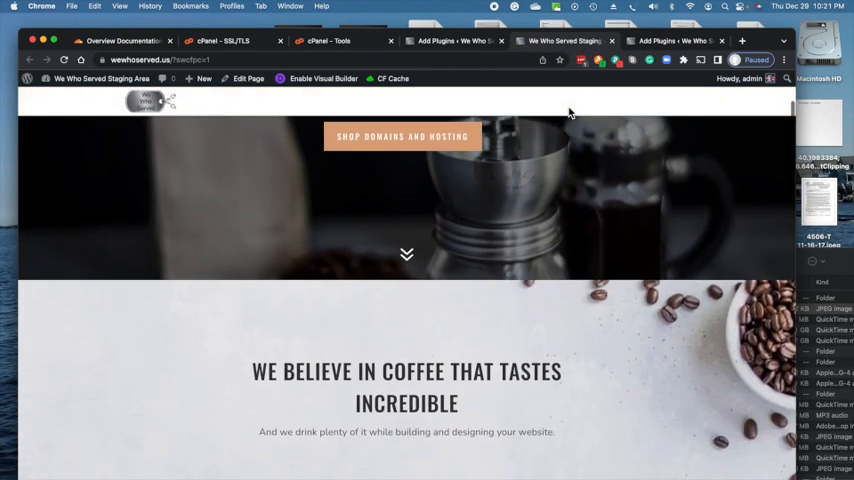
scroll("down", 3)
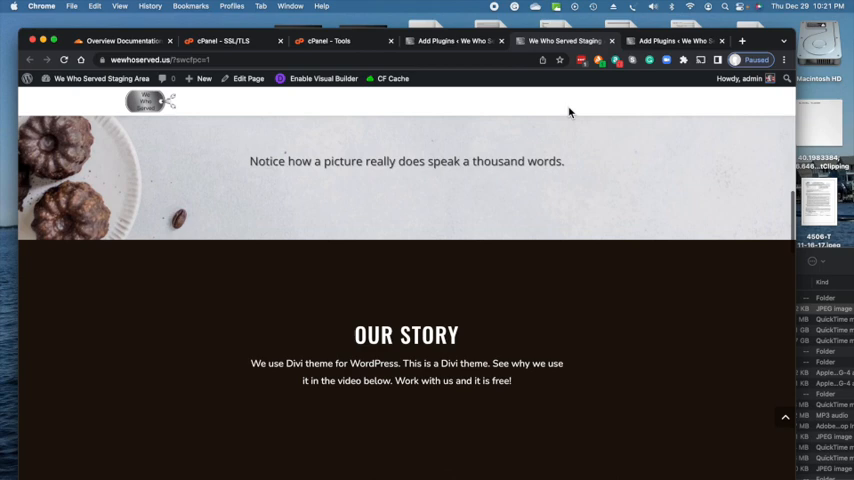
scroll("up", 3)
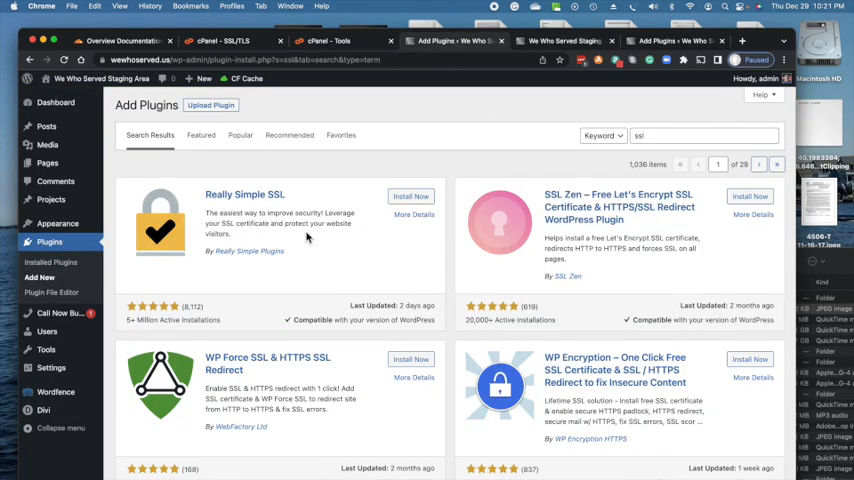
mouse_move(346, 202)
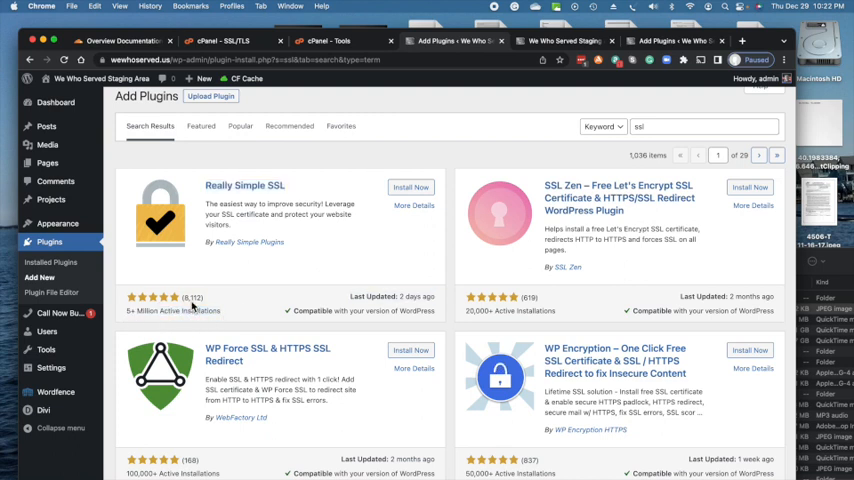
mouse_move(270, 305)
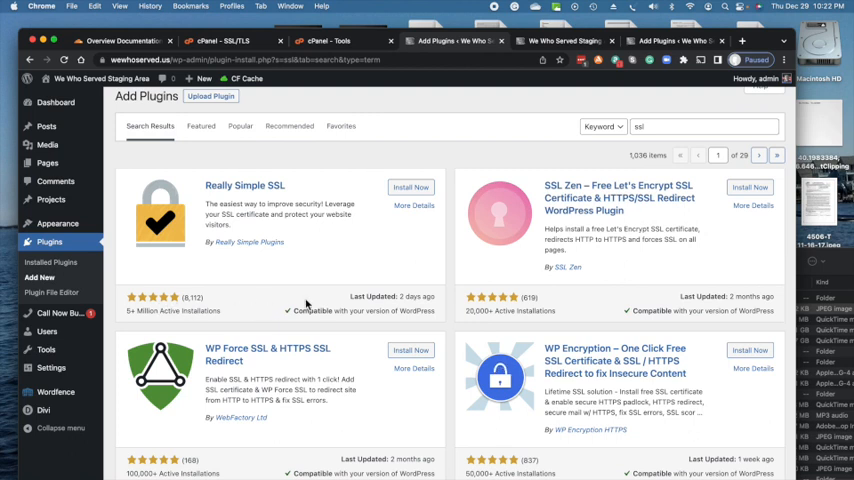
mouse_move(606, 290)
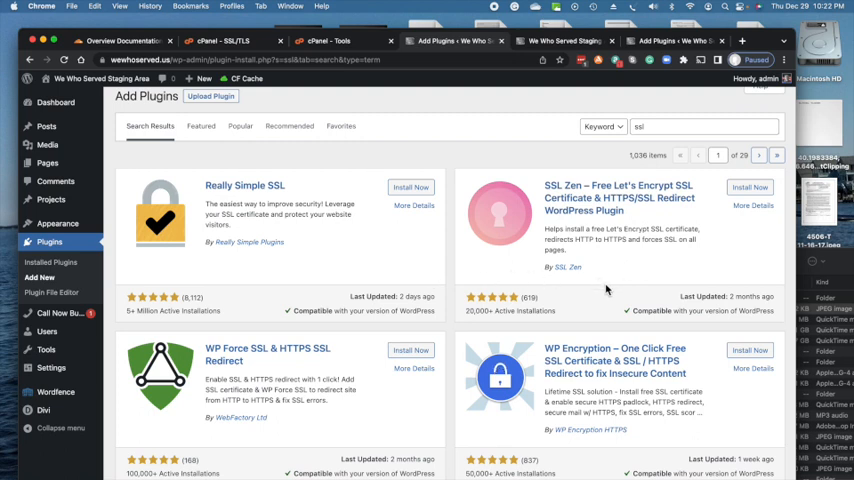
mouse_move(580, 42)
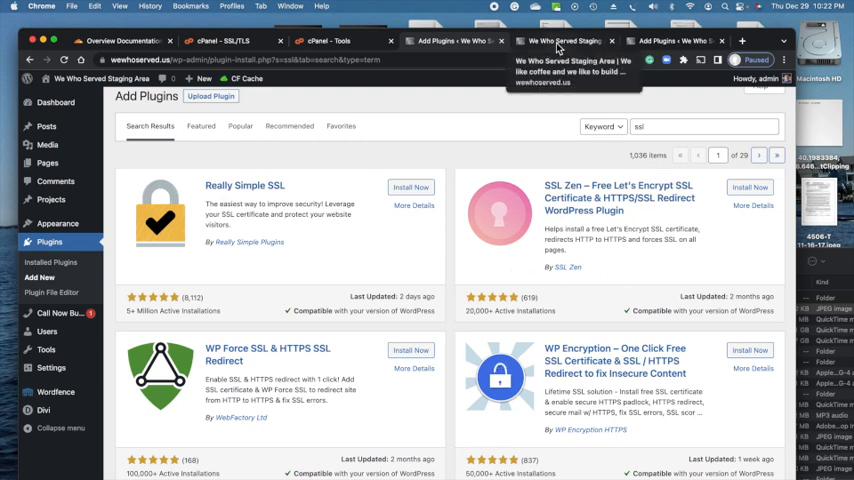
Activate the Really Simple SSL plugin from the plugin search results.
left_click(573, 40)
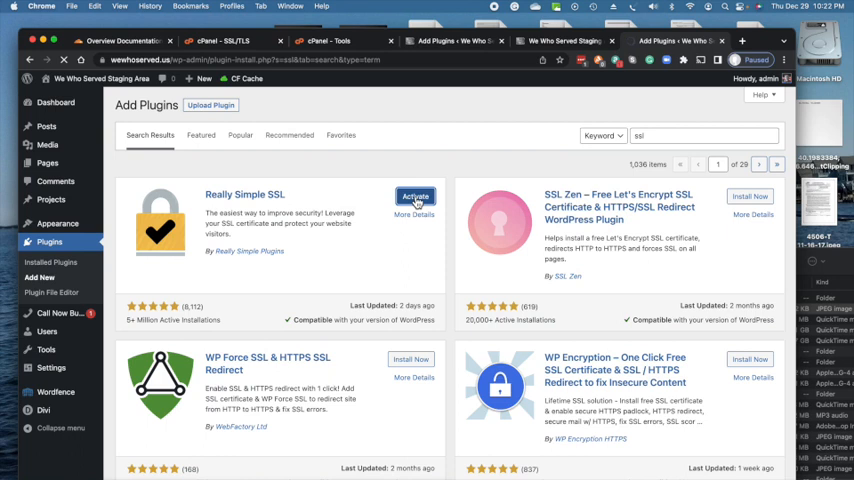
left_click(415, 195)
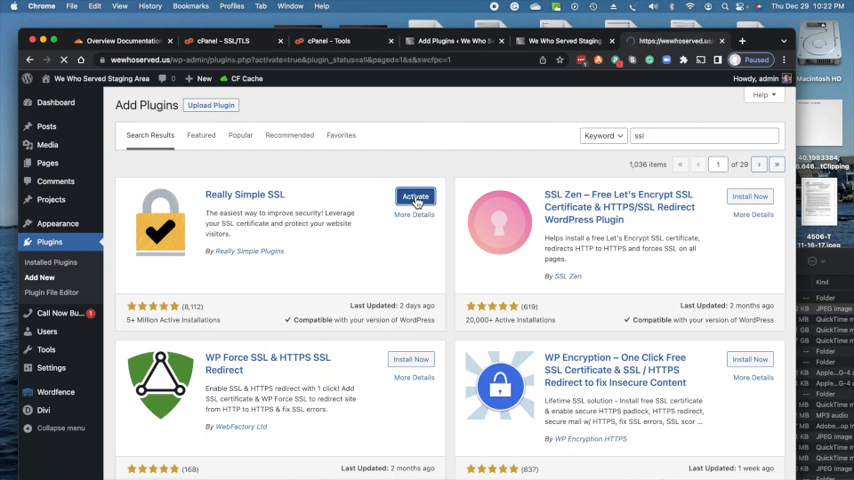
left_click(415, 196)
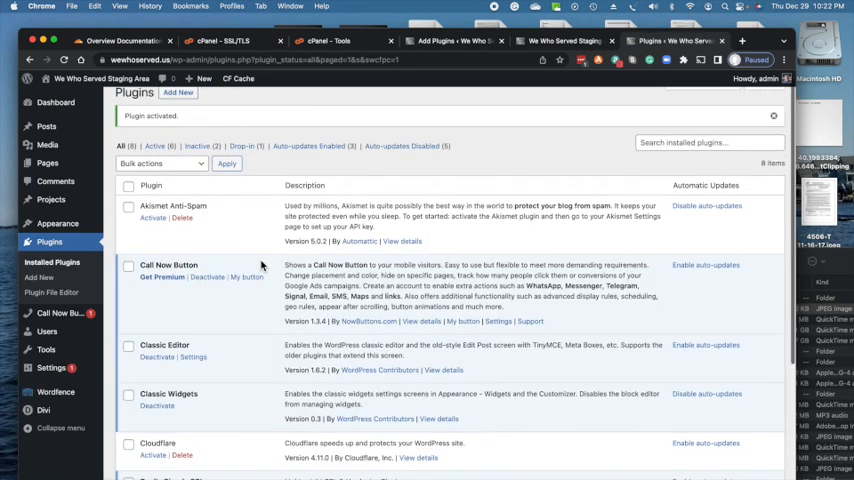
Open Really Simple SSL's Settings from the Installed Plugins list.
scroll("down", 3)
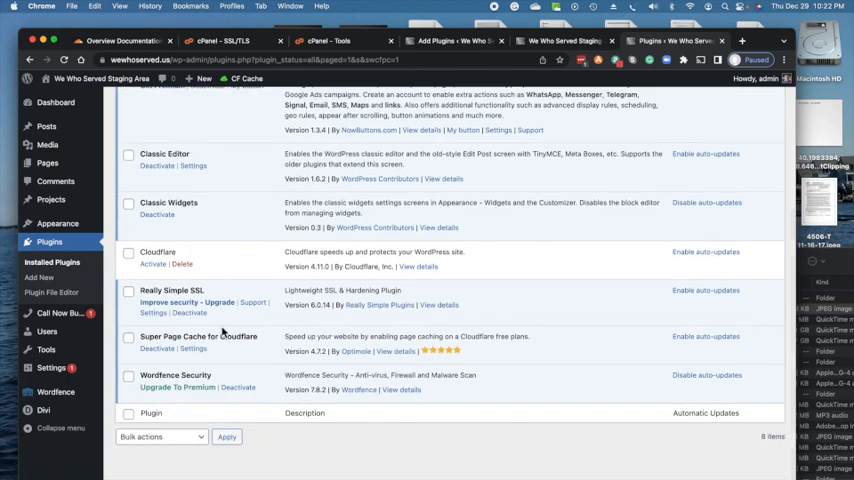
mouse_move(260, 350)
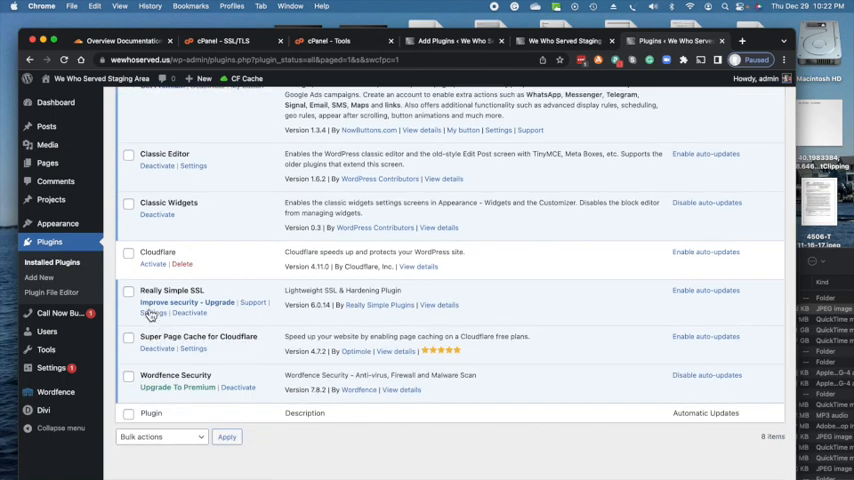
left_click(152, 313)
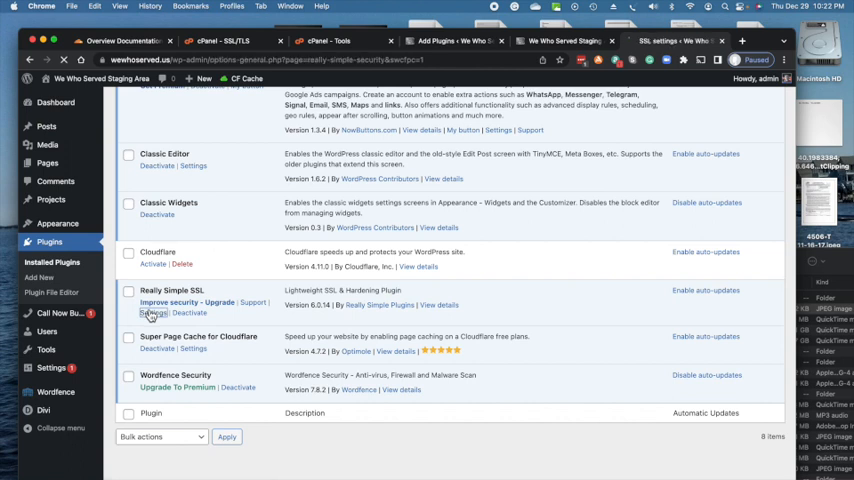
left_click(152, 314)
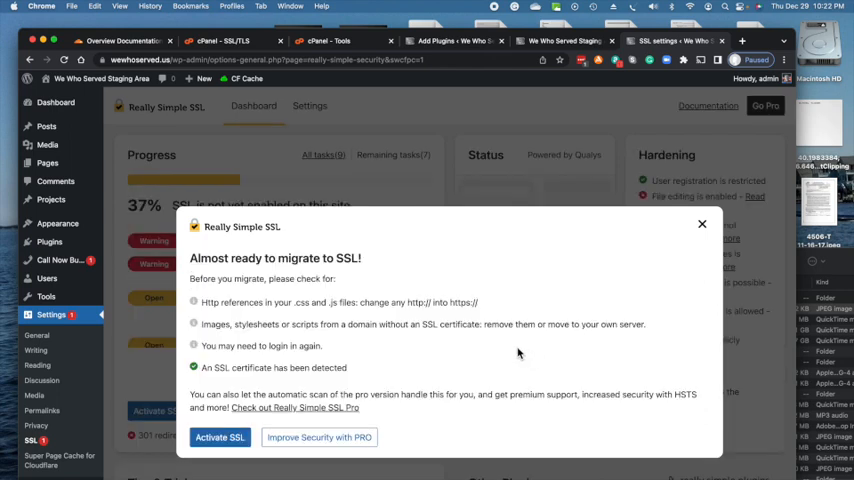
mouse_move(444, 348)
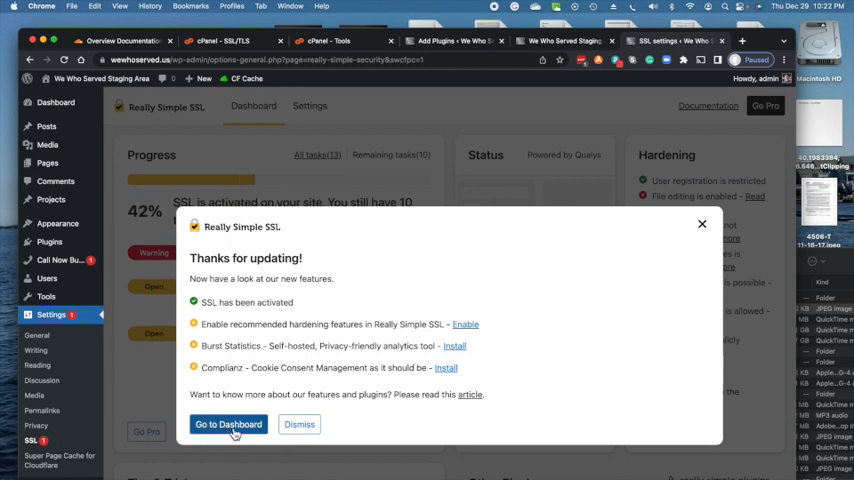
Activate SSL and move past the Thanks for updating dialog to the dashboard.
left_click(221, 424)
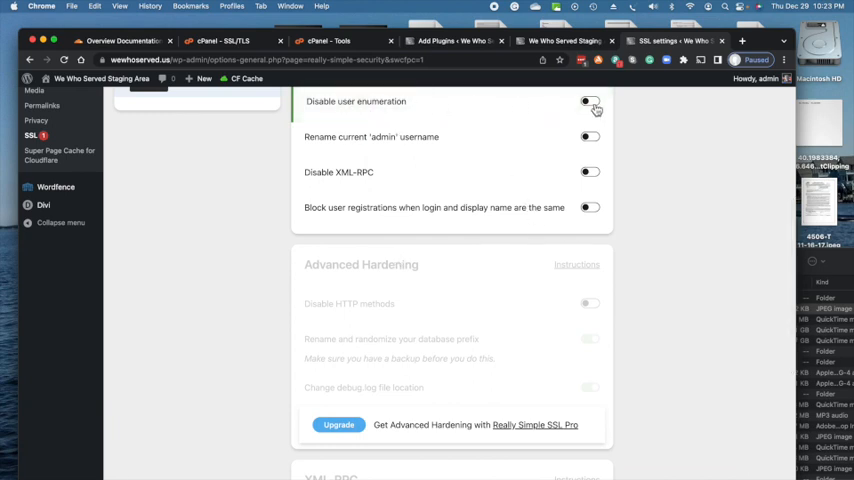
Enable 'Disable user enumeration' and save through the hardening, Mixed Content Scan and security headers steps.
left_click(589, 104)
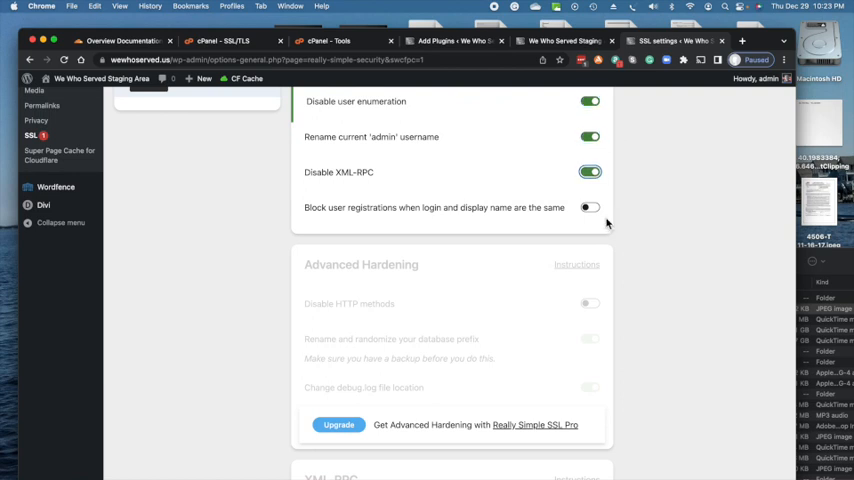
scroll("down", 3)
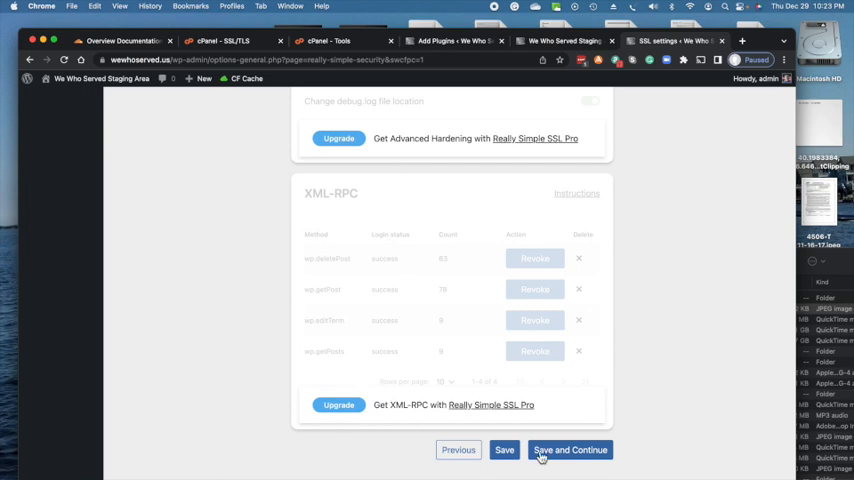
left_click(572, 449)
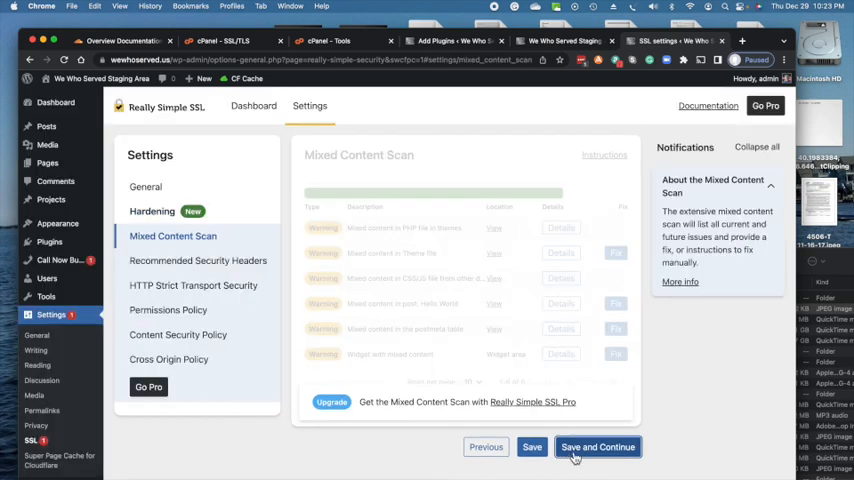
left_click(598, 446)
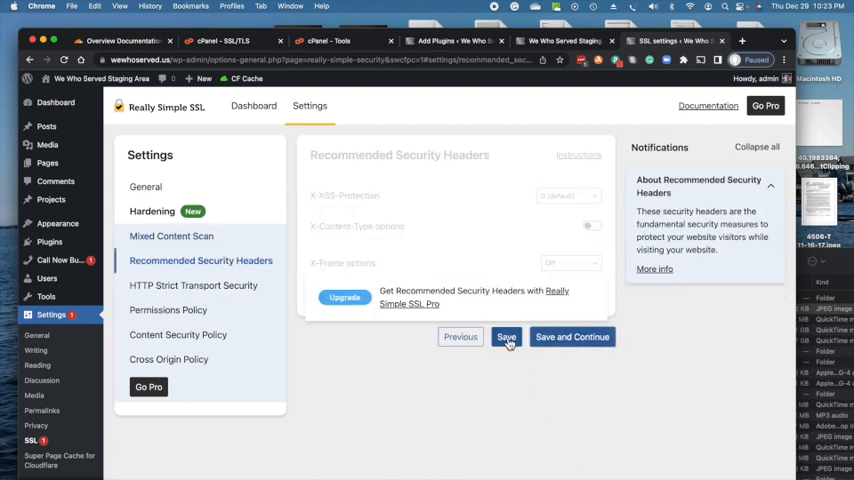
left_click(506, 336)
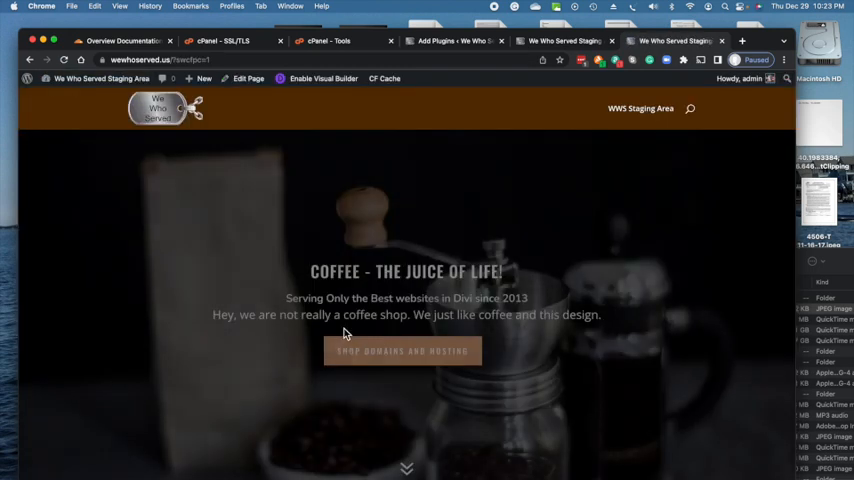
scroll("down", 3)
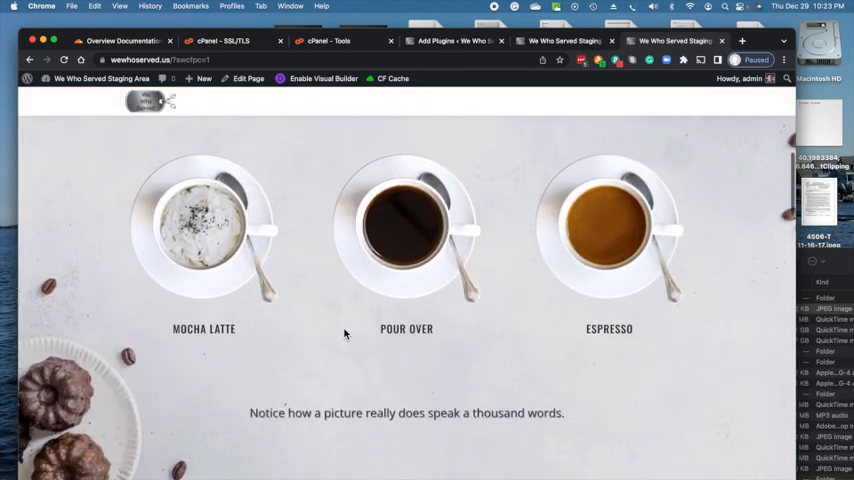
scroll("up", 3)
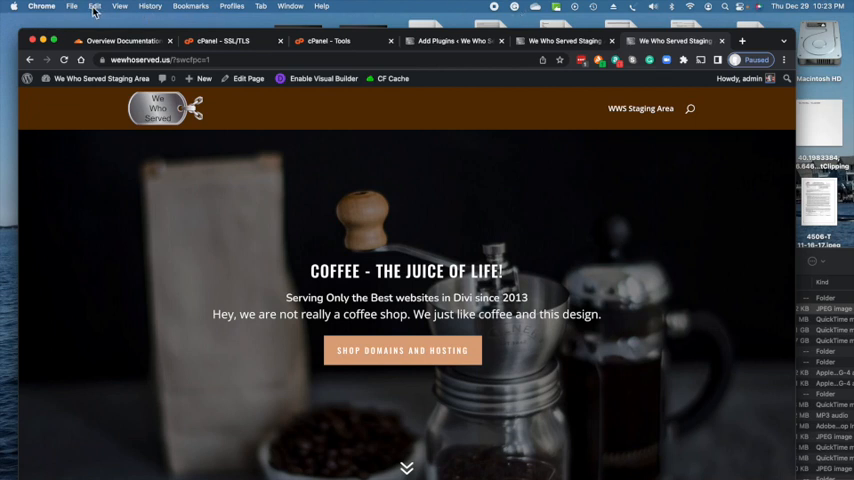
mouse_move(70, 9)
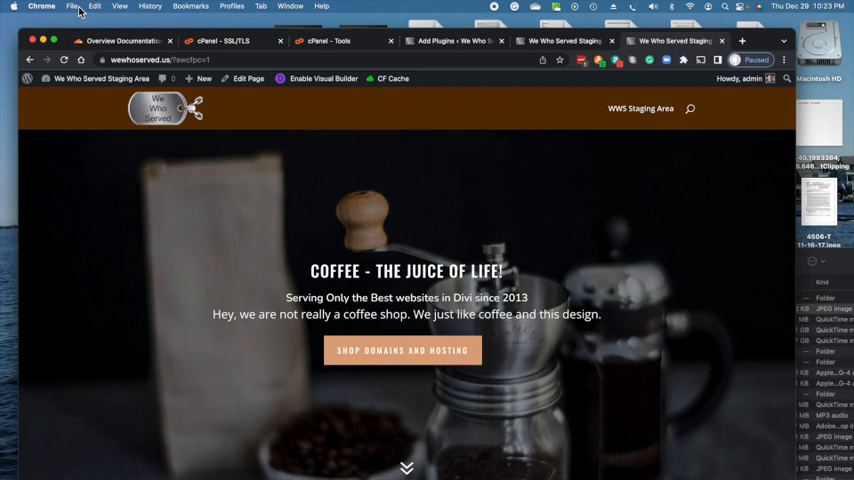
mouse_move(562, 169)
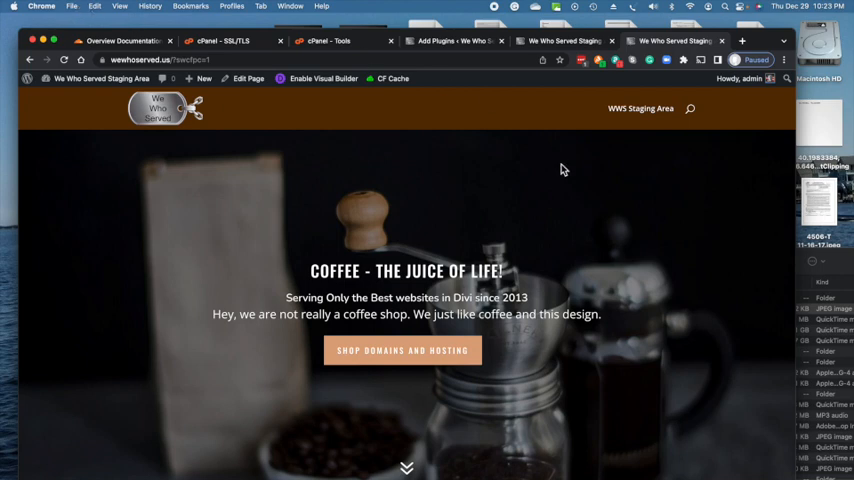